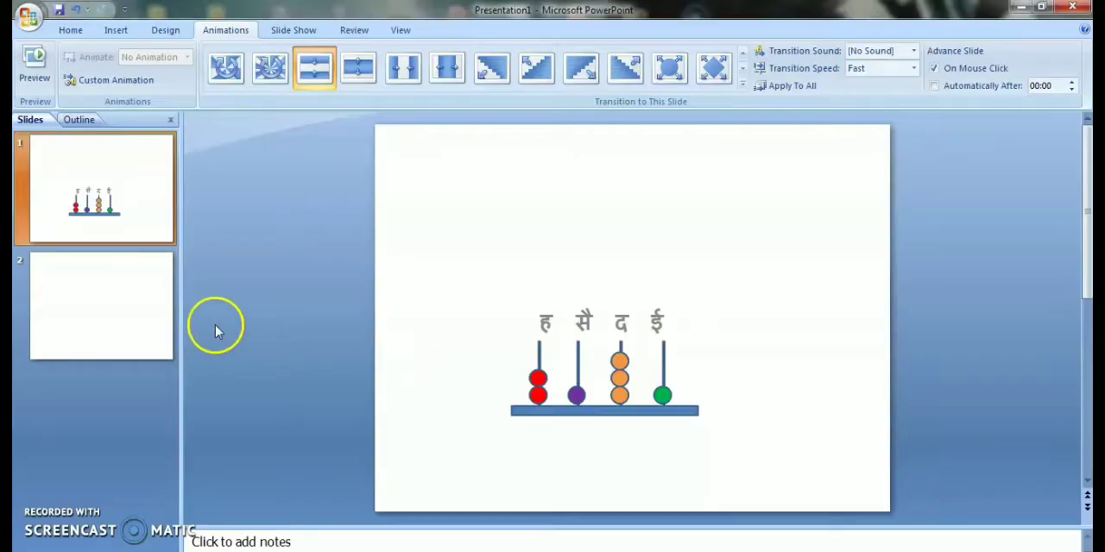
- Add a blank second slide and draw a thin horizontal base bar near its bottom
{"action": "left_click", "coordinate": [100, 305]}
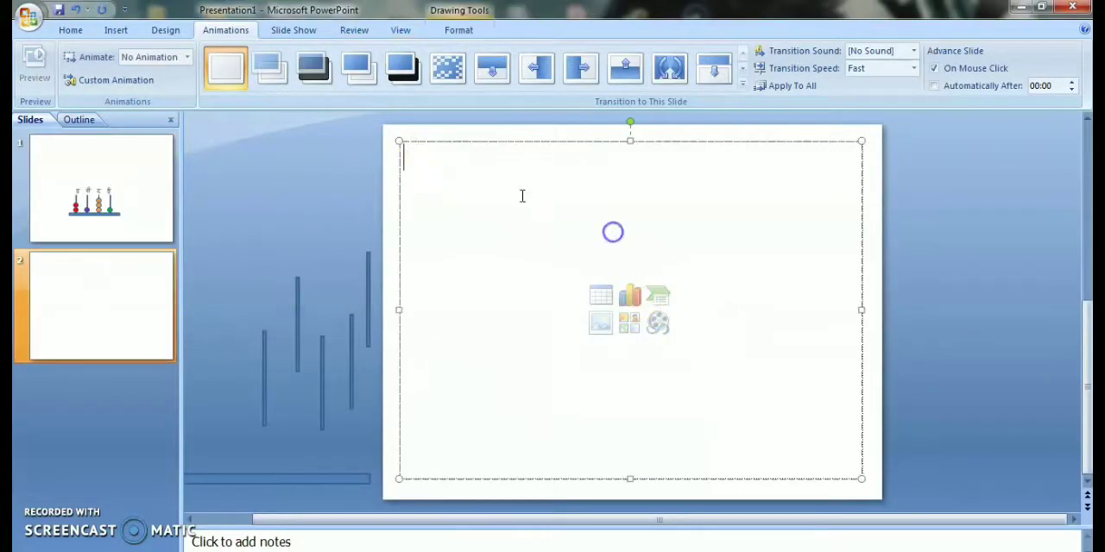
{"action": "left_click", "coordinate": [116, 30]}
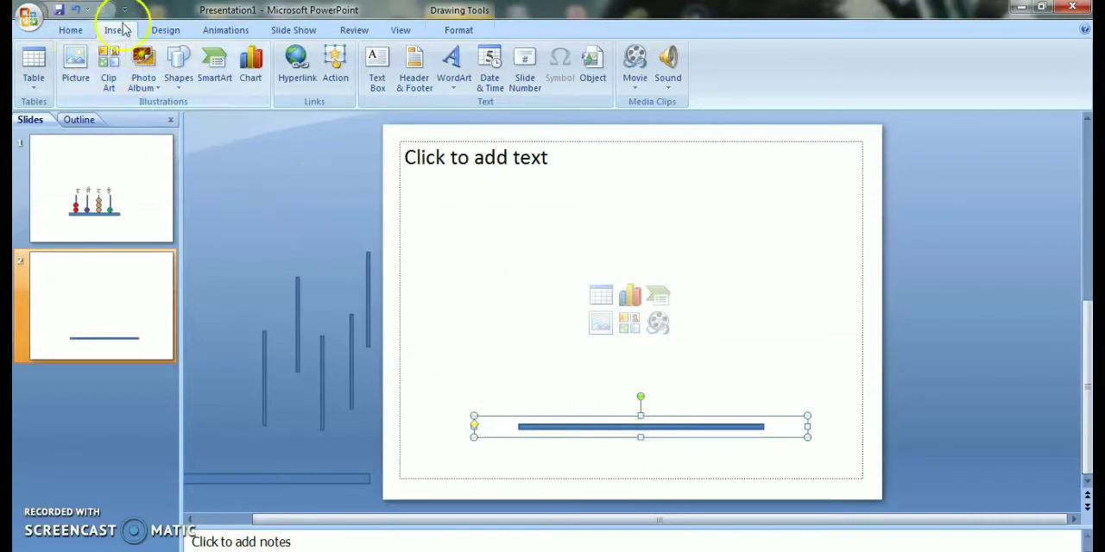
- Give the base bar a Fly In animation
{"action": "left_click", "coordinate": [227, 30]}
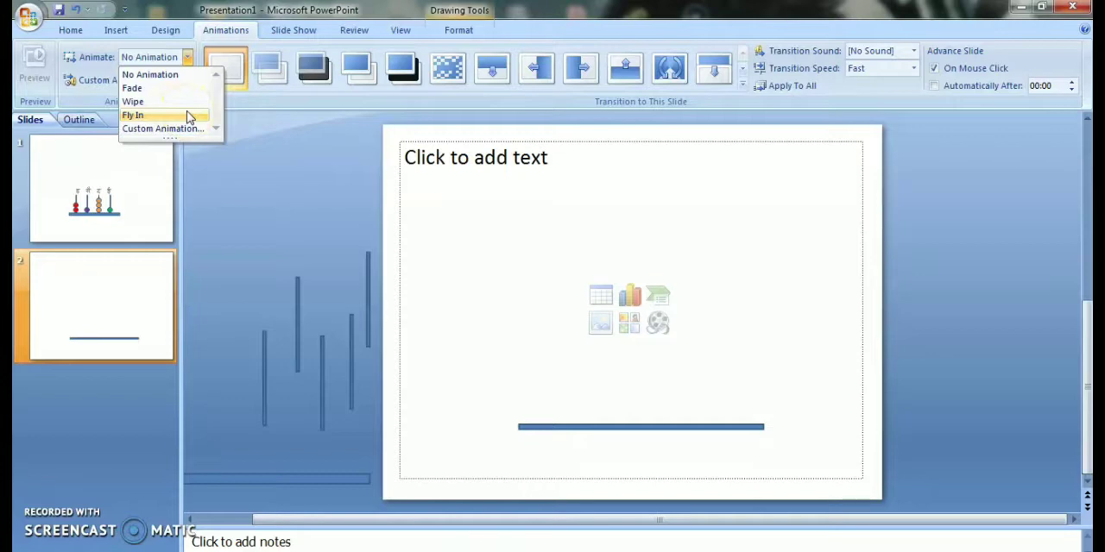
{"action": "left_click", "coordinate": [134, 114]}
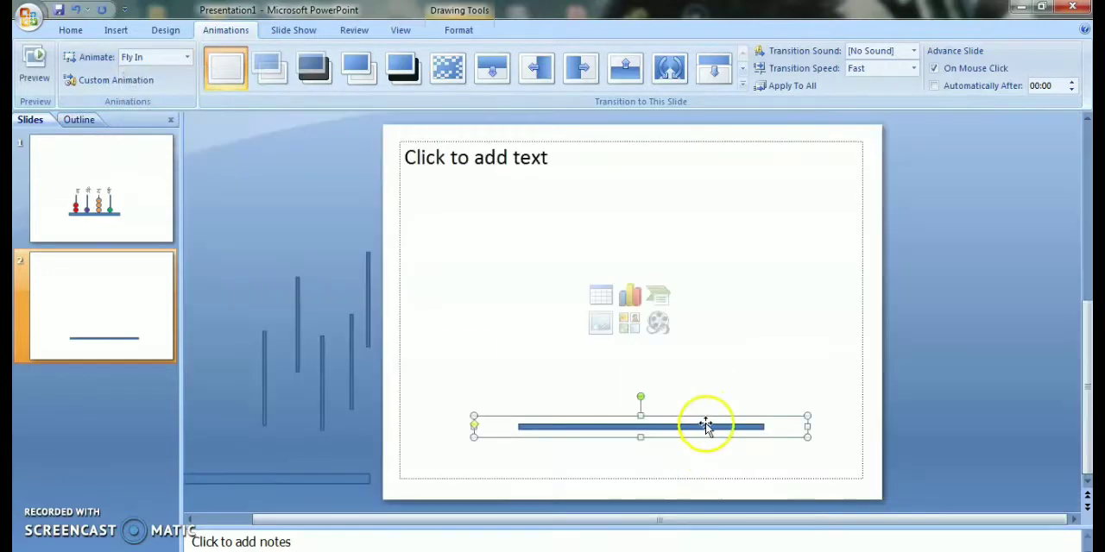
{"action": "left_click", "coordinate": [115, 30]}
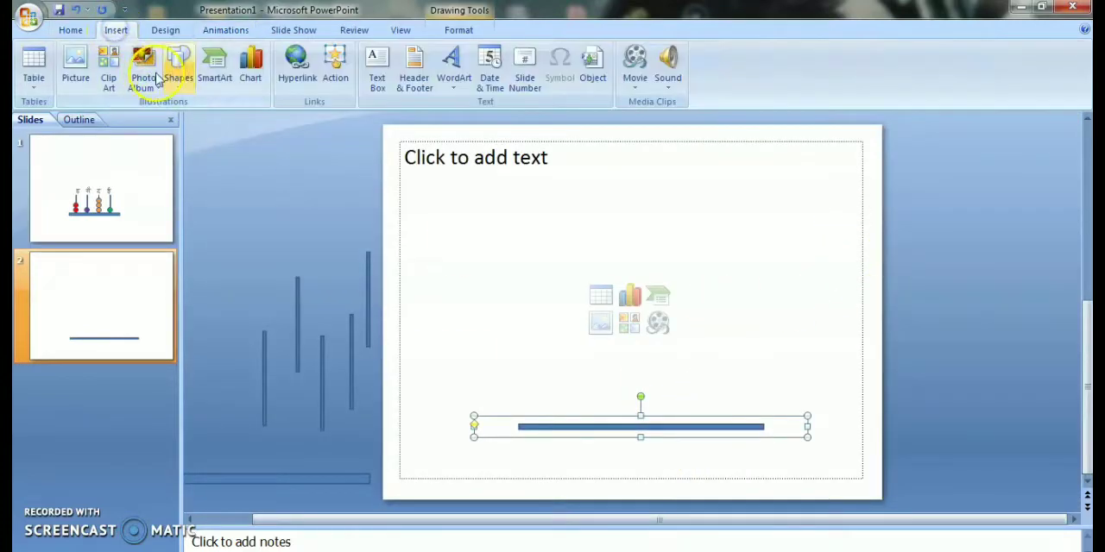
- Draw a vertical rod on the base bar with Fly In, then copy it to make four rods
{"action": "left_click", "coordinate": [176, 66]}
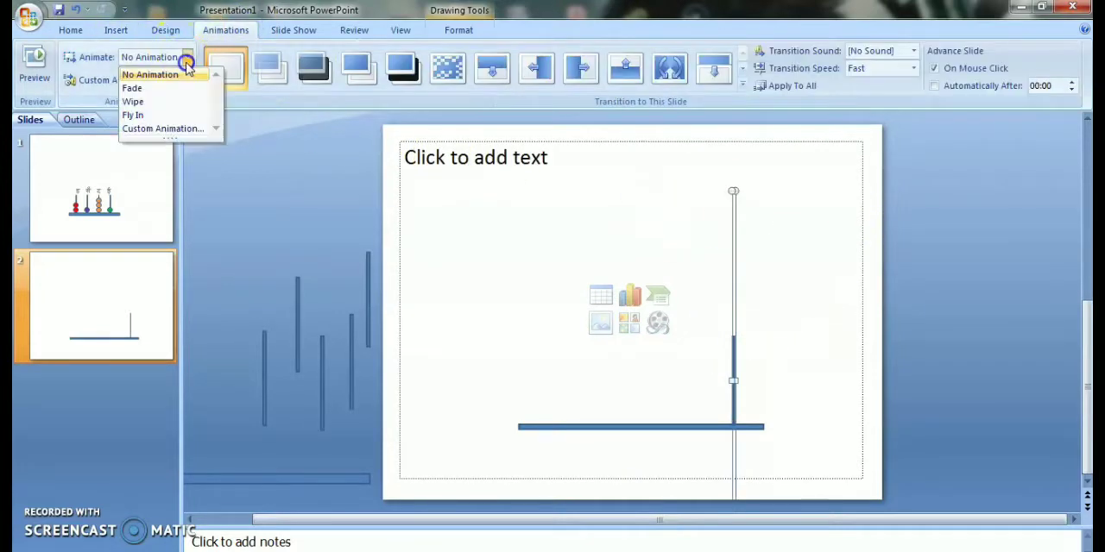
{"action": "left_click", "coordinate": [135, 114]}
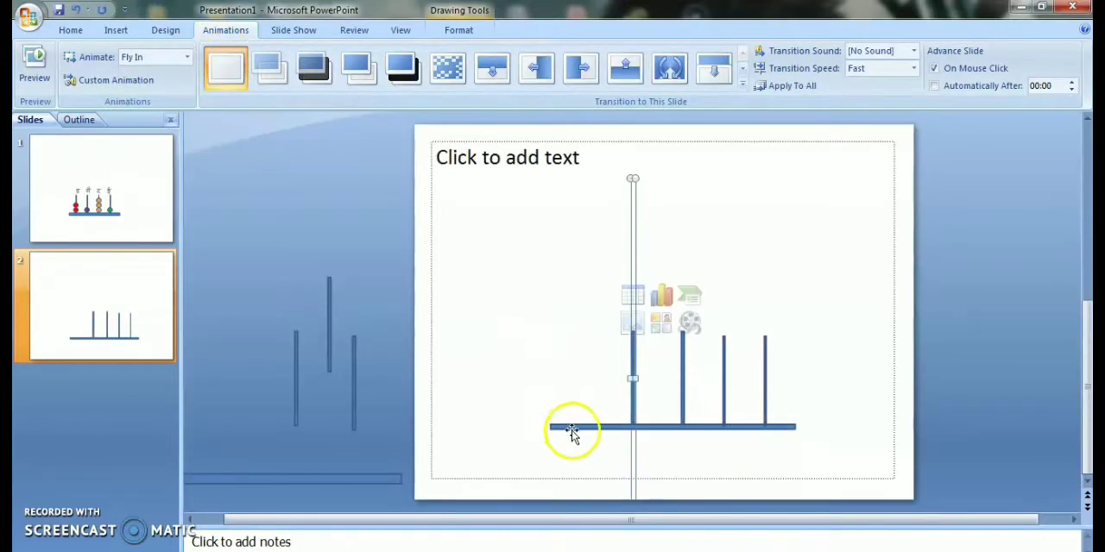
- Add a text box above the rods with transliterated Hindi labels सै and ह
{"action": "left_click", "coordinate": [573, 431]}
{"action": "type", "text": "द ई"}
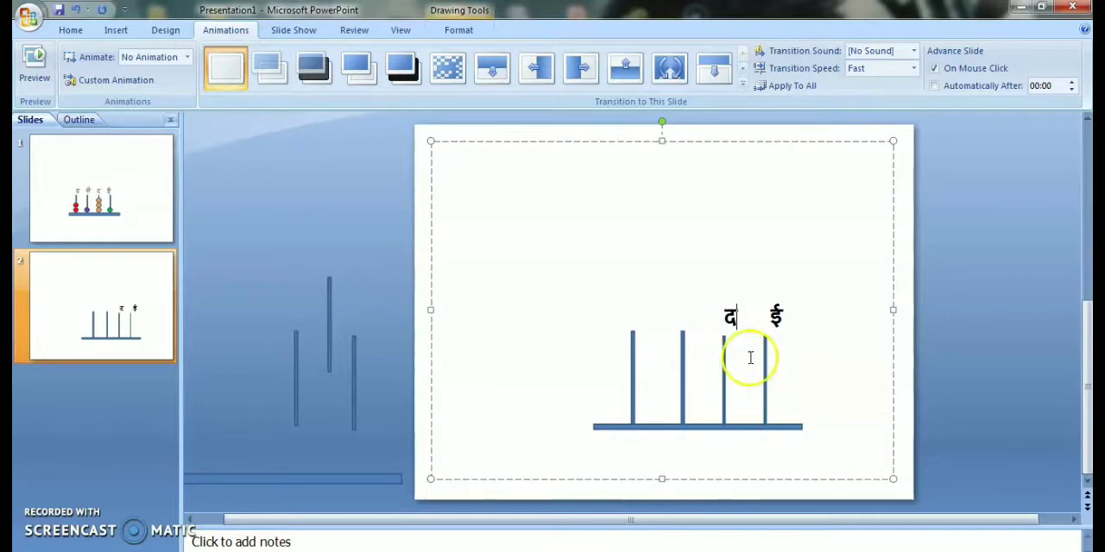
{"action": "type", "text": "say"}
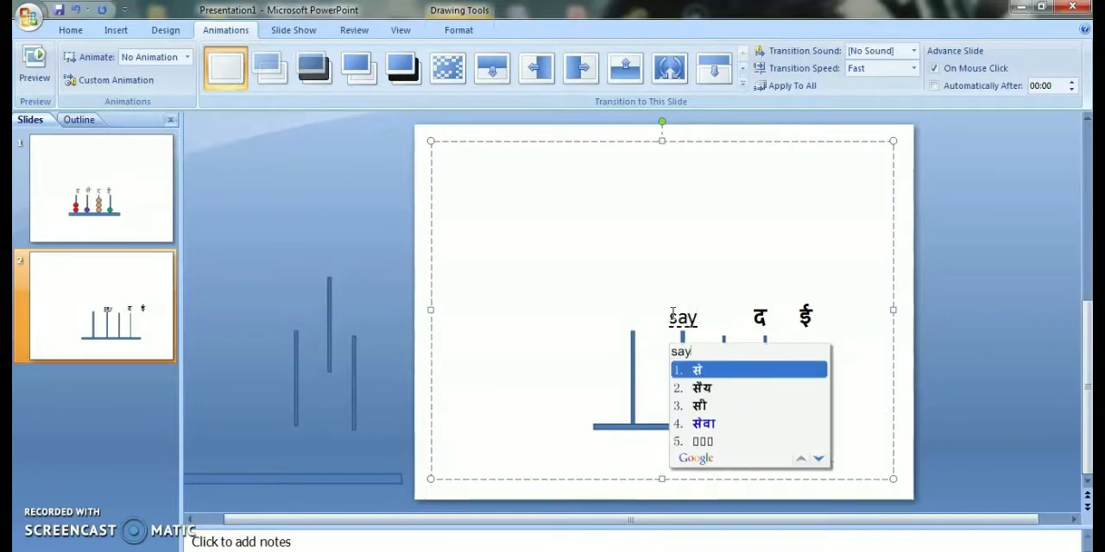
{"action": "left_click", "coordinate": [694, 370]}
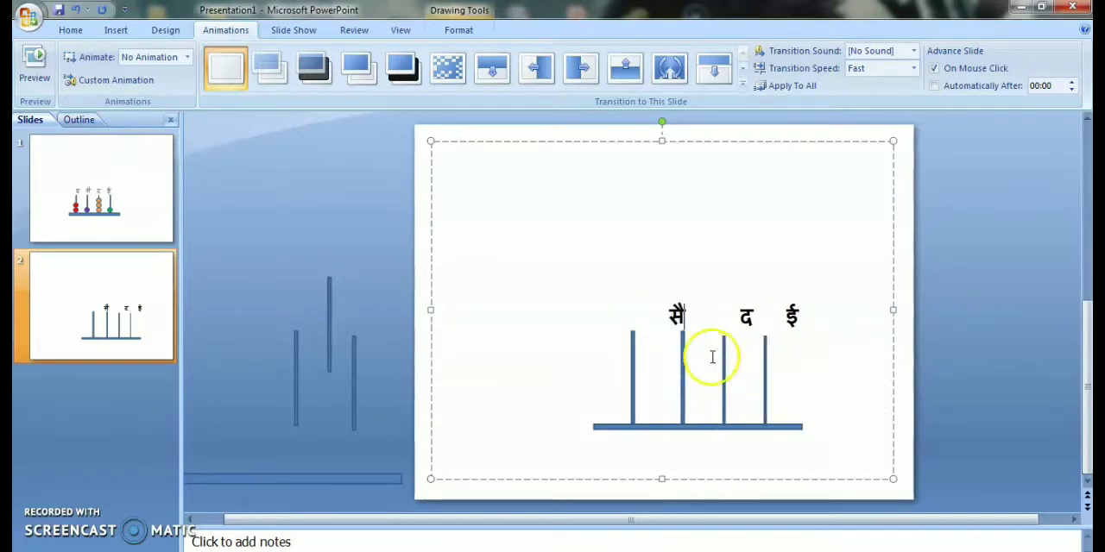
{"action": "type", "text": "h"}
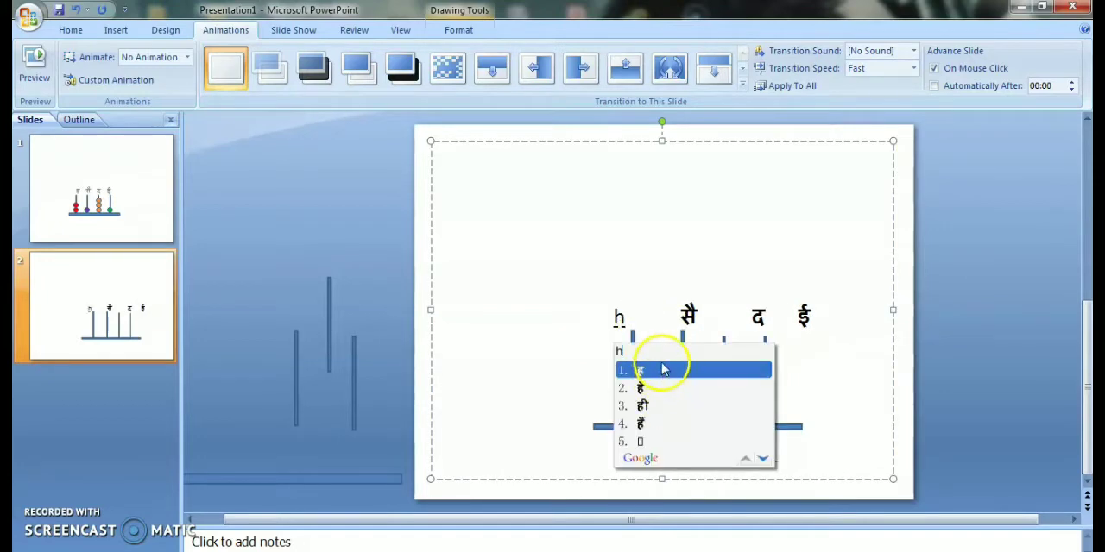
{"action": "left_click", "coordinate": [664, 370]}
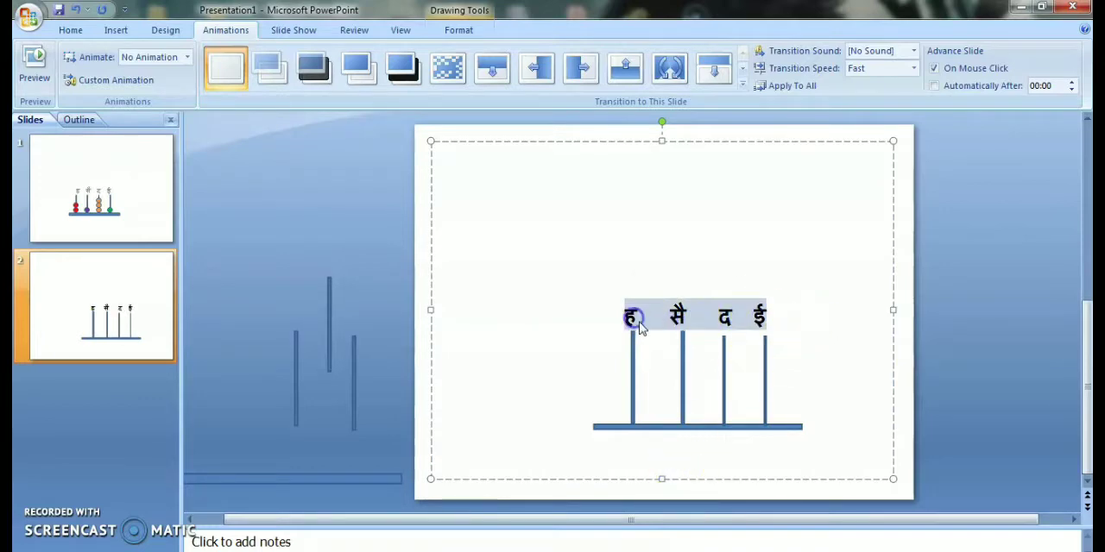
- Set the rod labels to Fly In All At Once and start a small circle bead
{"action": "left_click", "coordinate": [186, 55]}
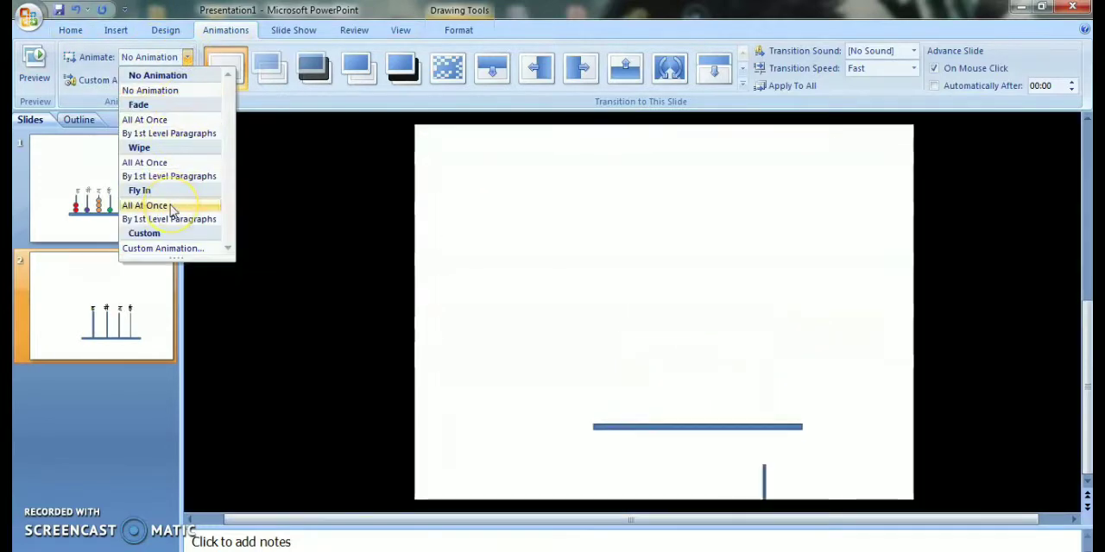
{"action": "left_click", "coordinate": [156, 205]}
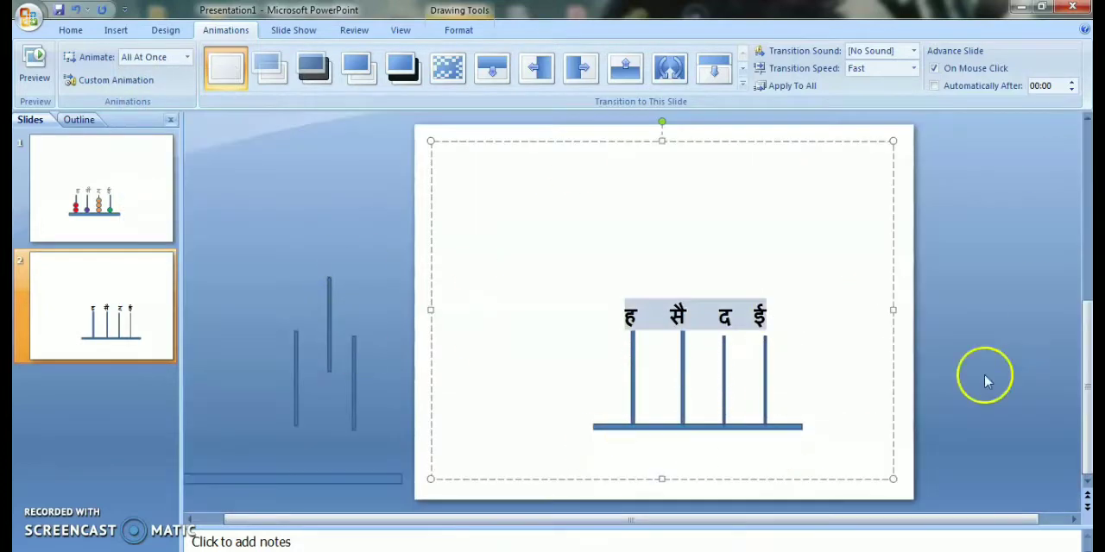
{"action": "left_click", "coordinate": [114, 31]}
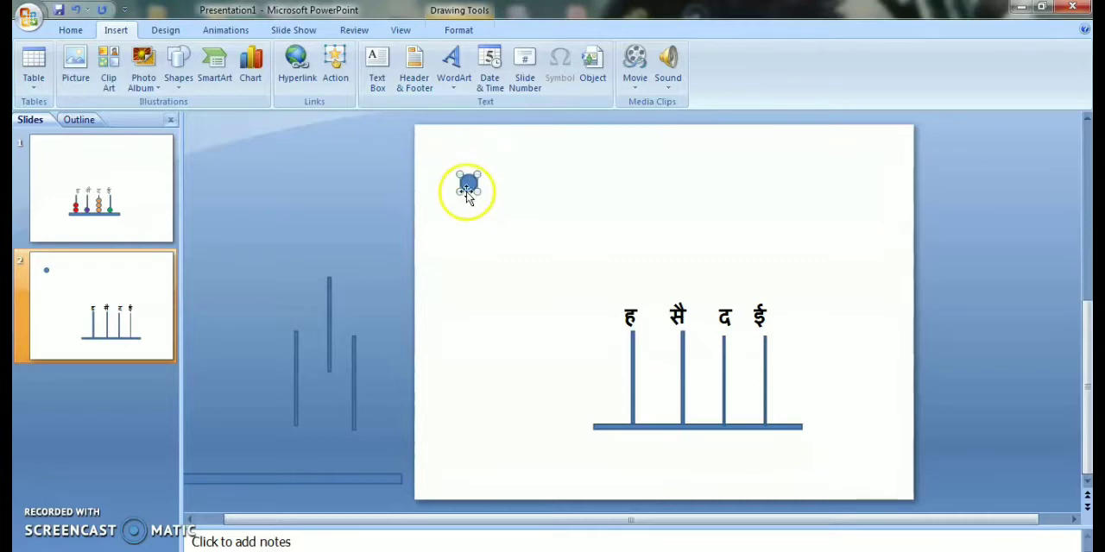
- Colour the bead green on the ई rod, copy it, and give both green beads Fly In
{"action": "left_click", "coordinate": [394, 50]}
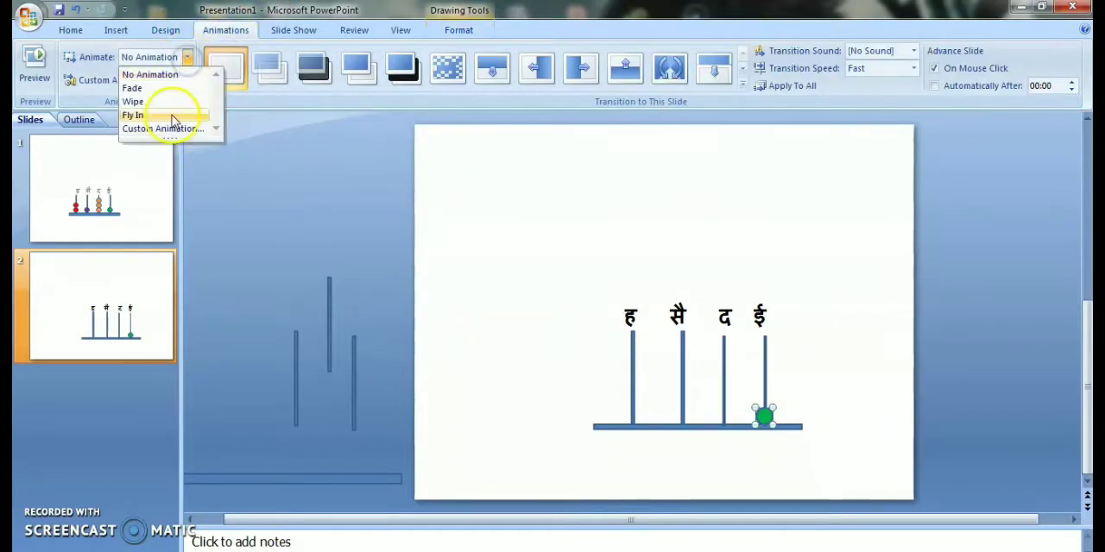
{"action": "left_click", "coordinate": [131, 114]}
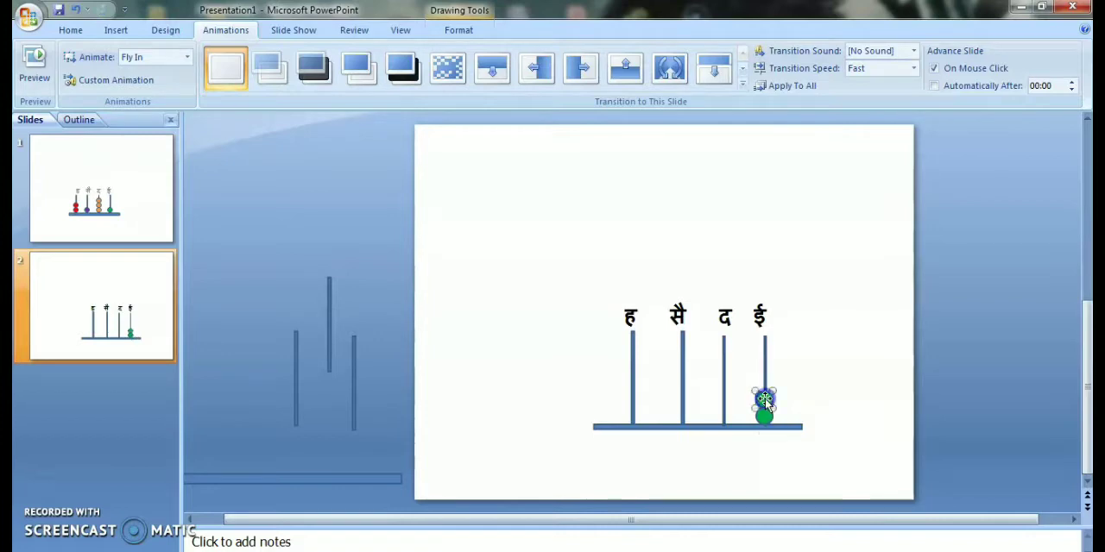
{"action": "left_click", "coordinate": [761, 406]}
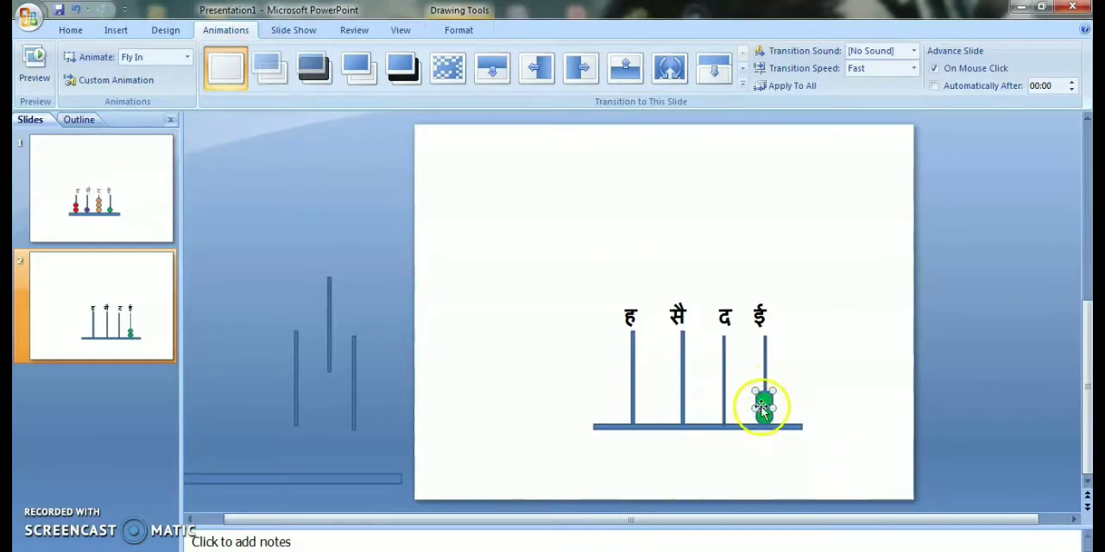
{"action": "left_click", "coordinate": [186, 57]}
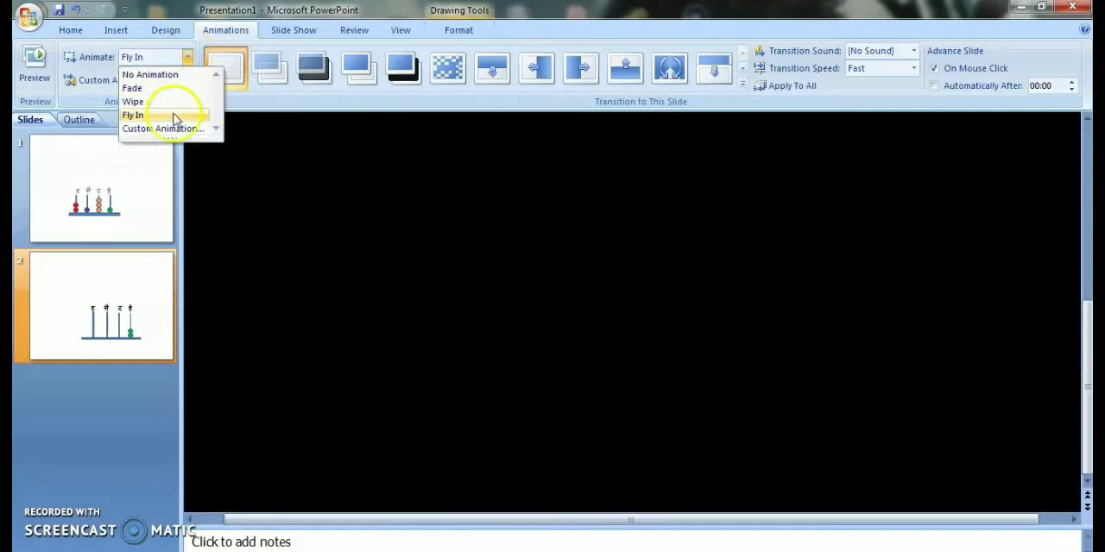
{"action": "left_click", "coordinate": [131, 114]}
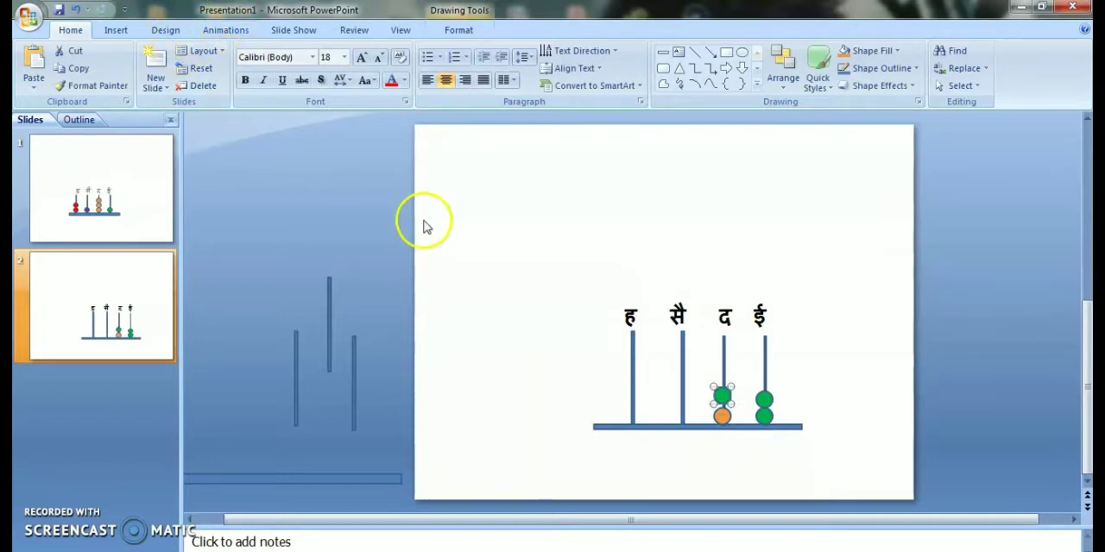
{"action": "mouse_move", "coordinate": [483, 352]}
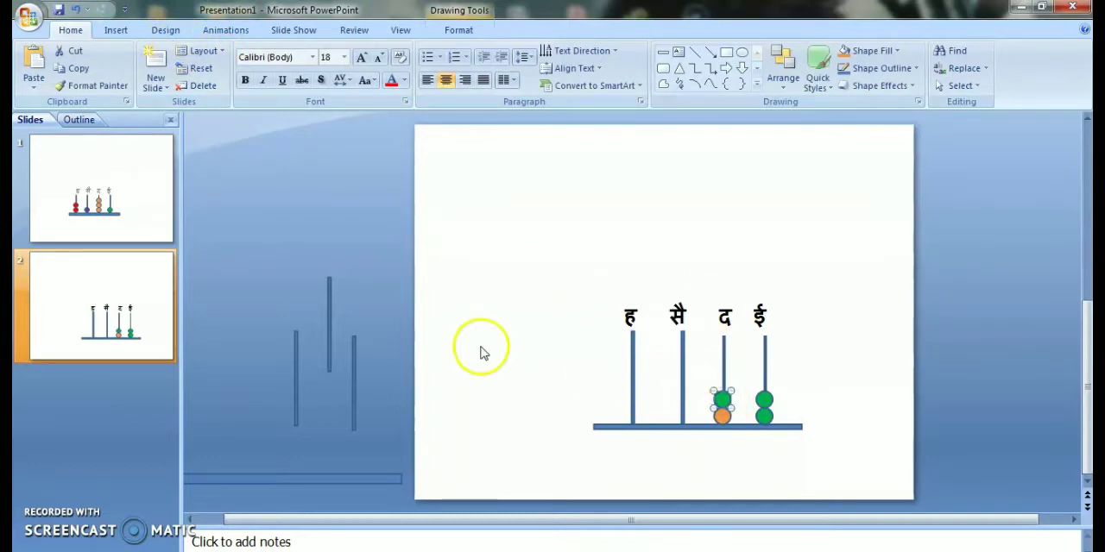
- Paste a second orange bead on द and a new bead on सै, ready to recolour
{"action": "left_click", "coordinate": [393, 50]}
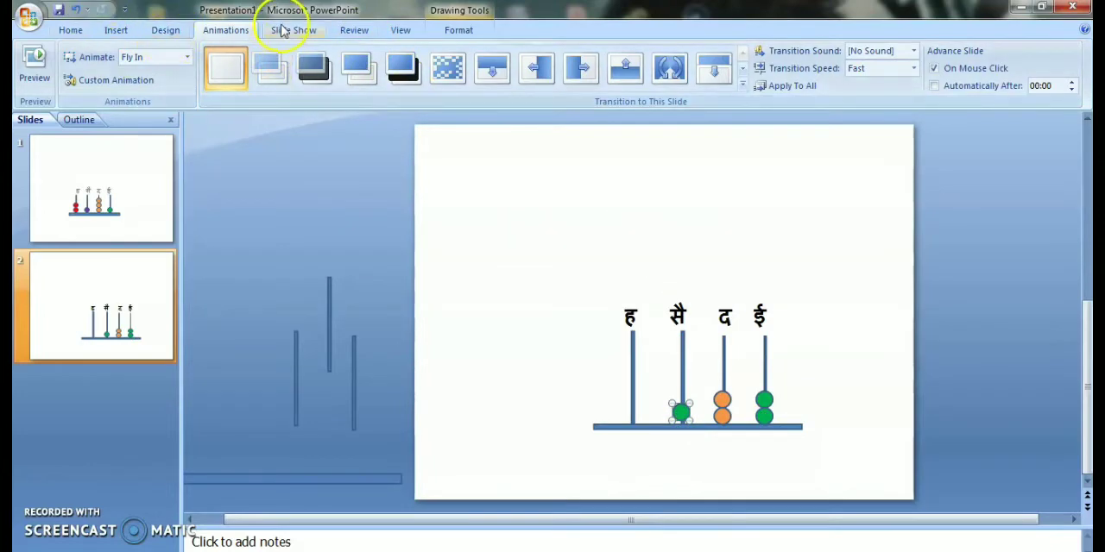
{"action": "left_click", "coordinate": [380, 169]}
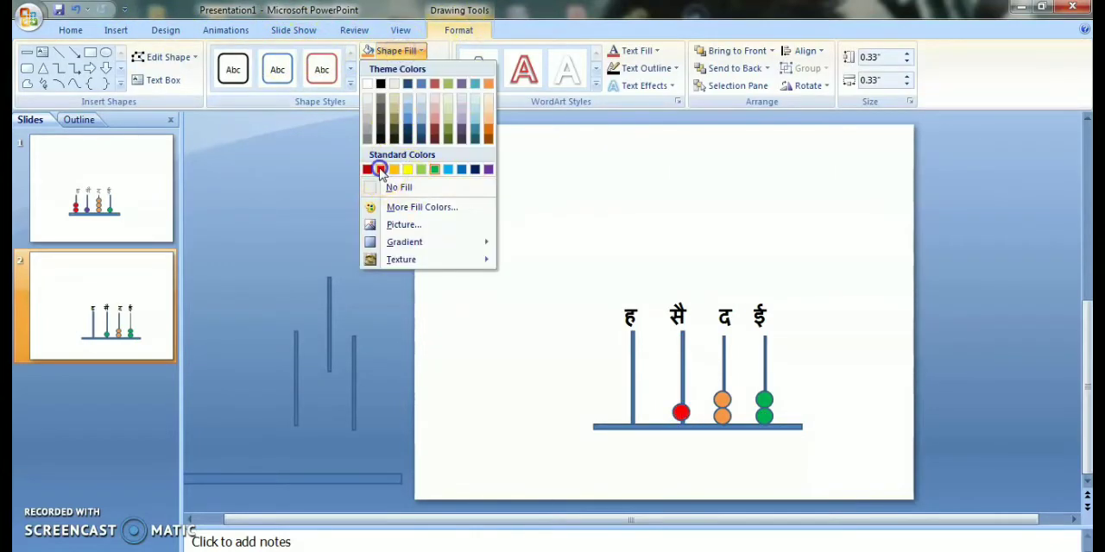
- Fill the सै bead red and paste another bead onto the ह rod
{"action": "left_click", "coordinate": [380, 170]}
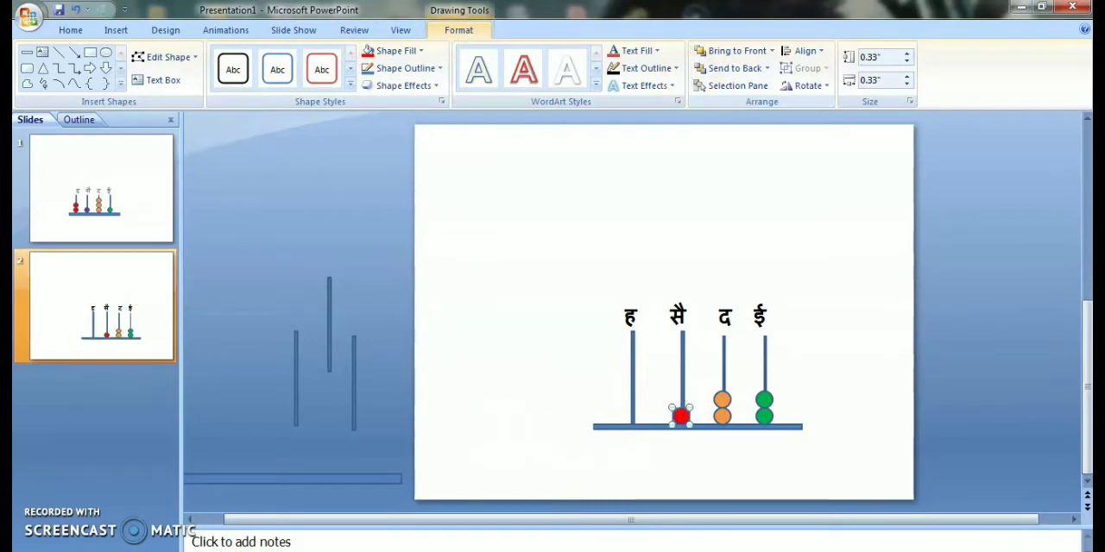
{"action": "left_click", "coordinate": [225, 29]}
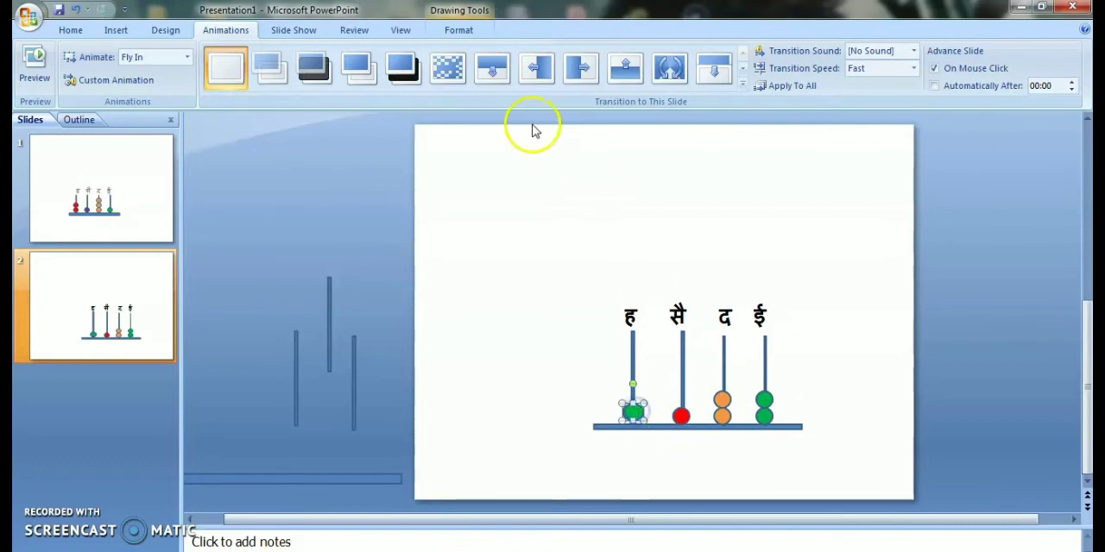
{"action": "left_click", "coordinate": [389, 50]}
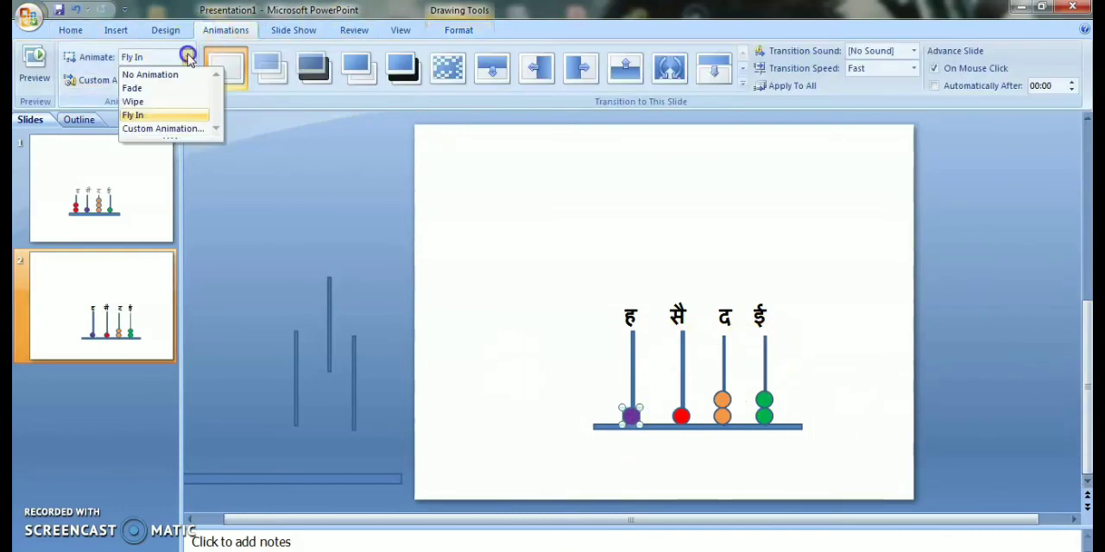
- Make the ह bead purple with Fly In and preview the slide's animations
{"action": "left_click", "coordinate": [147, 117]}
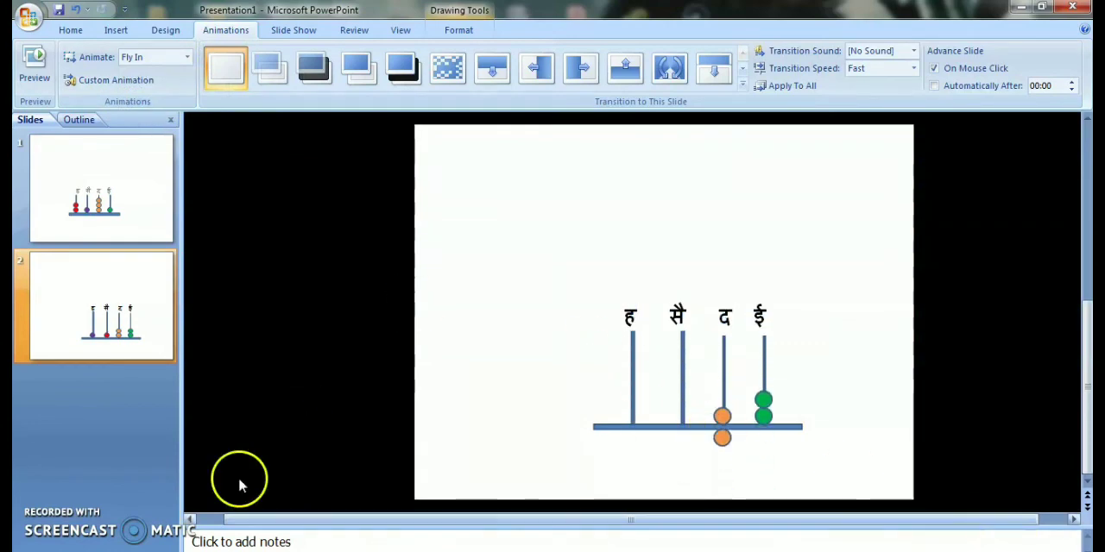